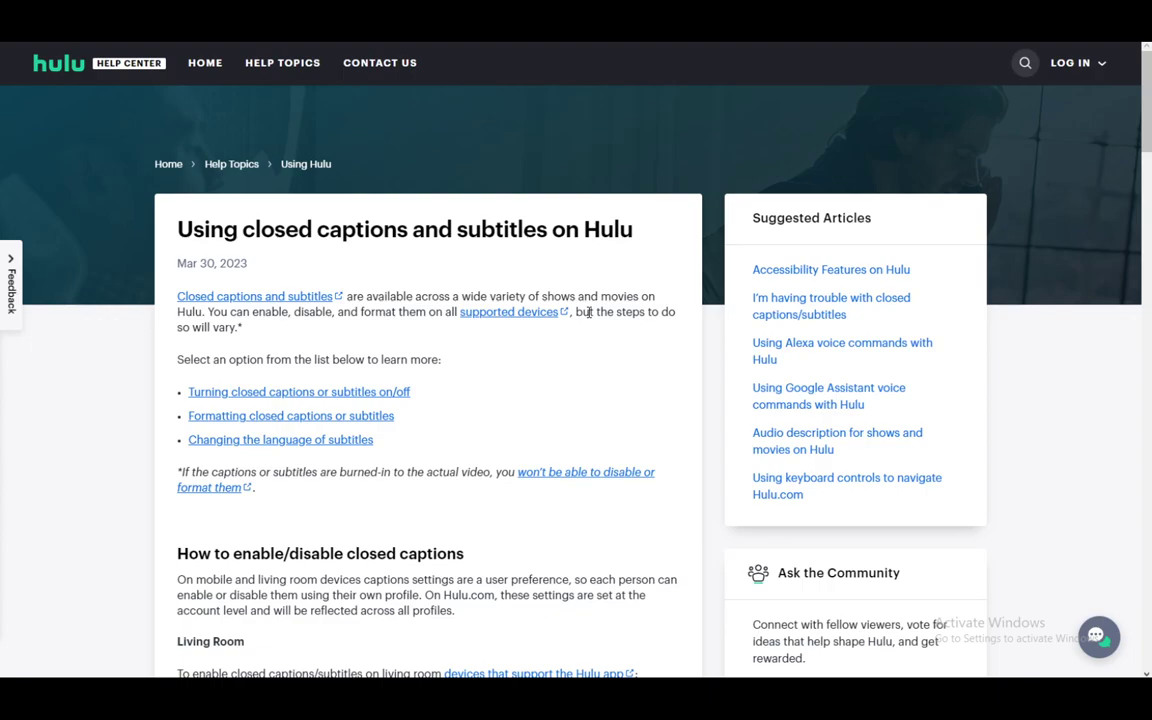
scroll("down", 3)
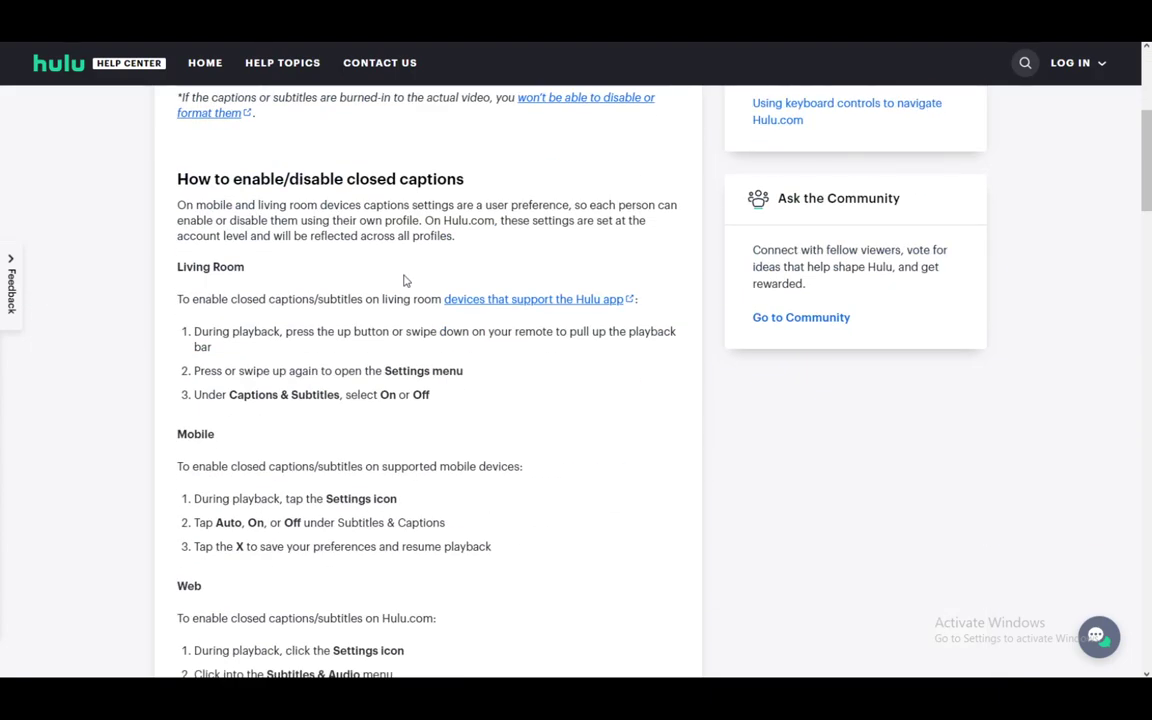
scroll("down", 3)
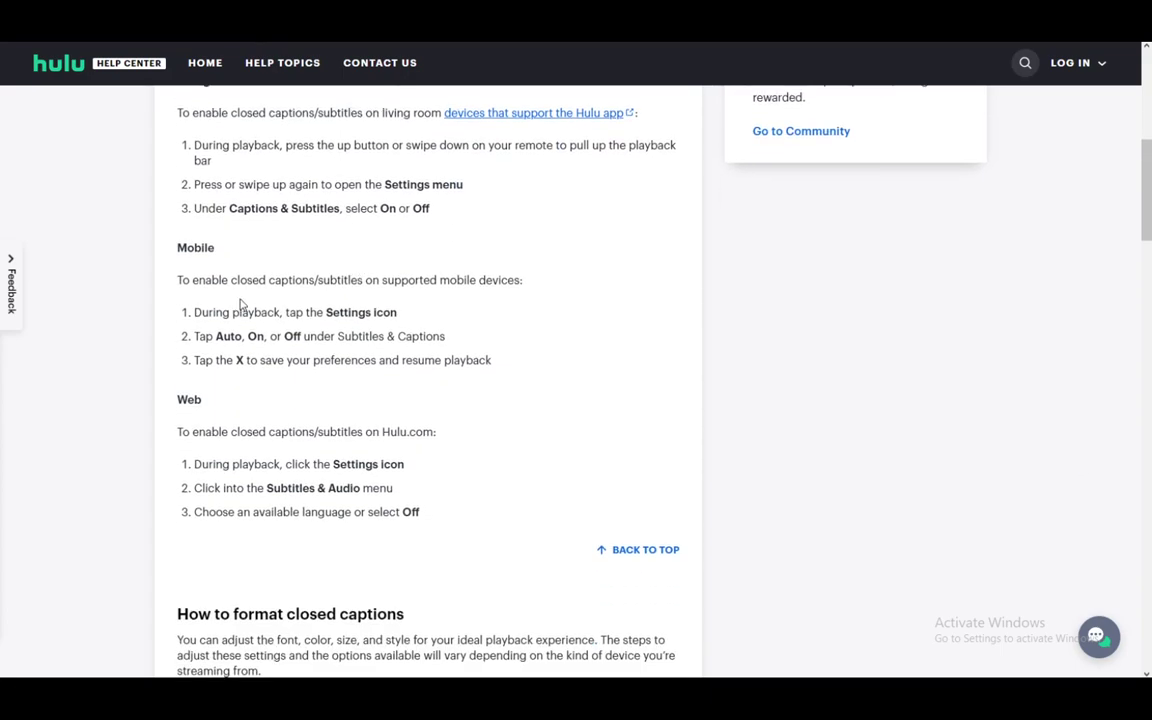
scroll("up", 3)
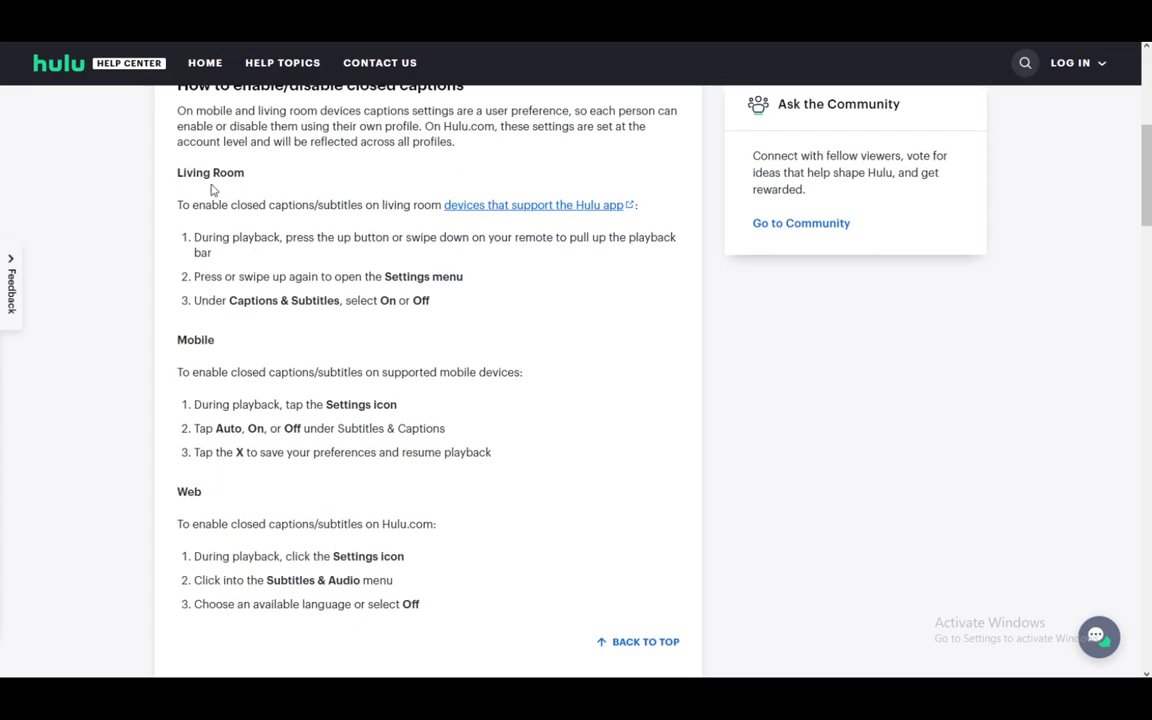
mouse_move(177, 494)
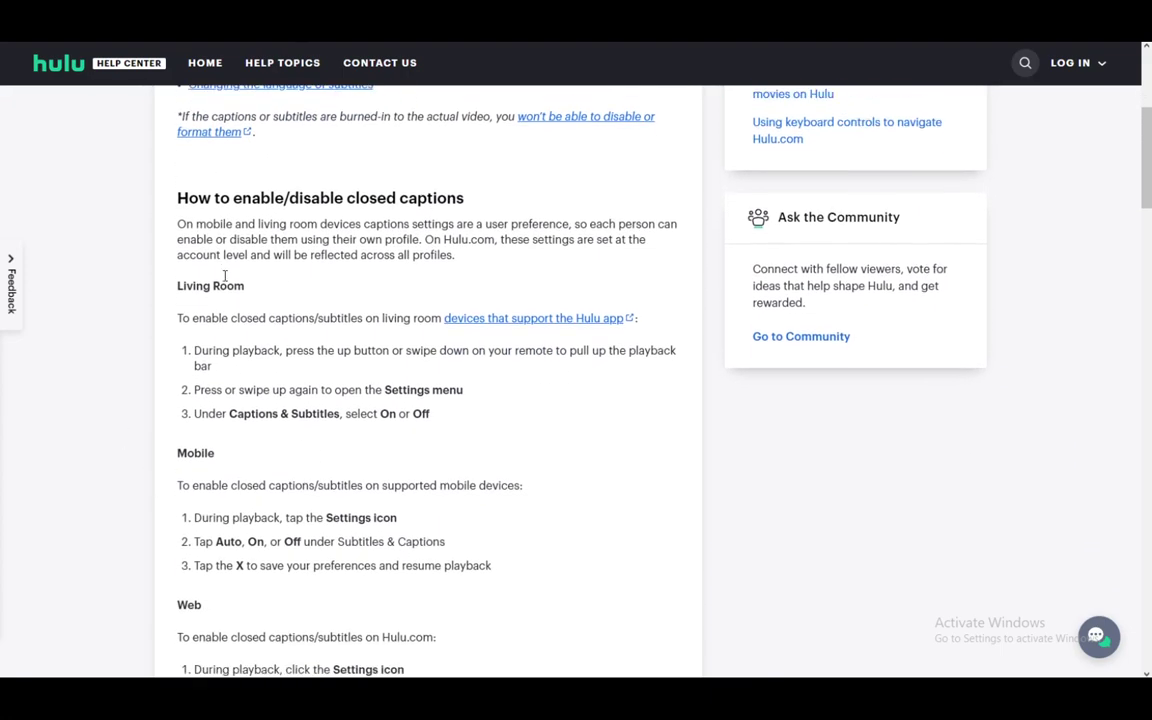
scroll("down", 3)
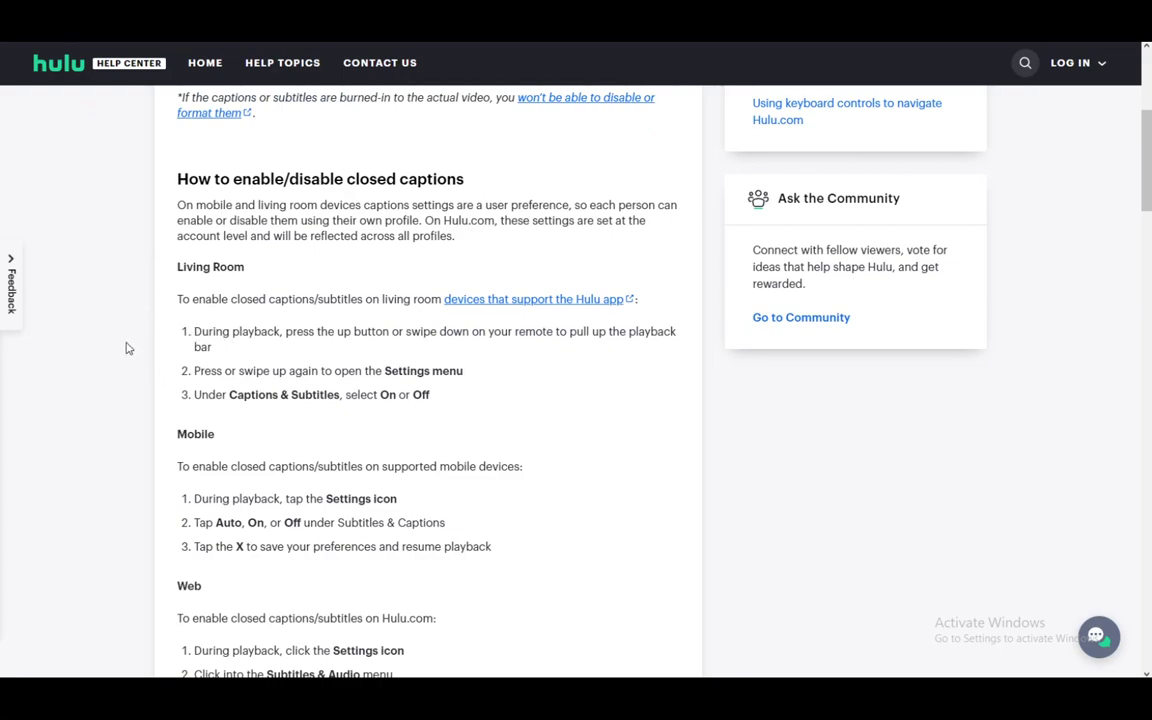
mouse_move(252, 337)
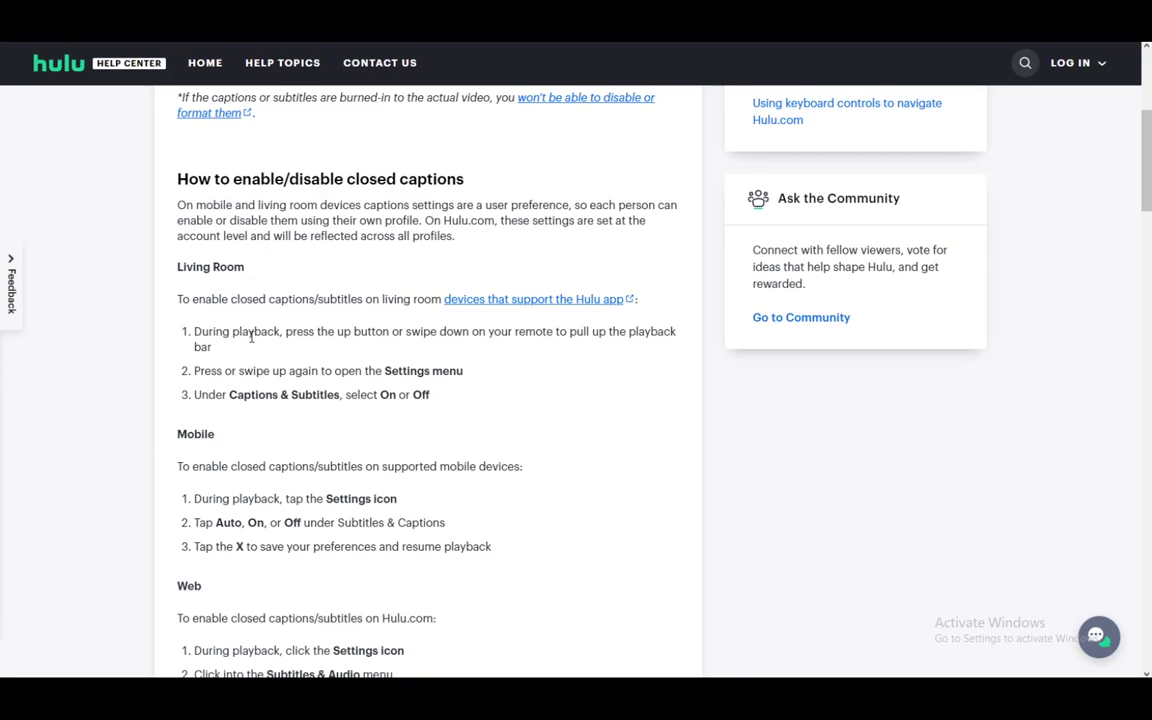
mouse_move(228, 311)
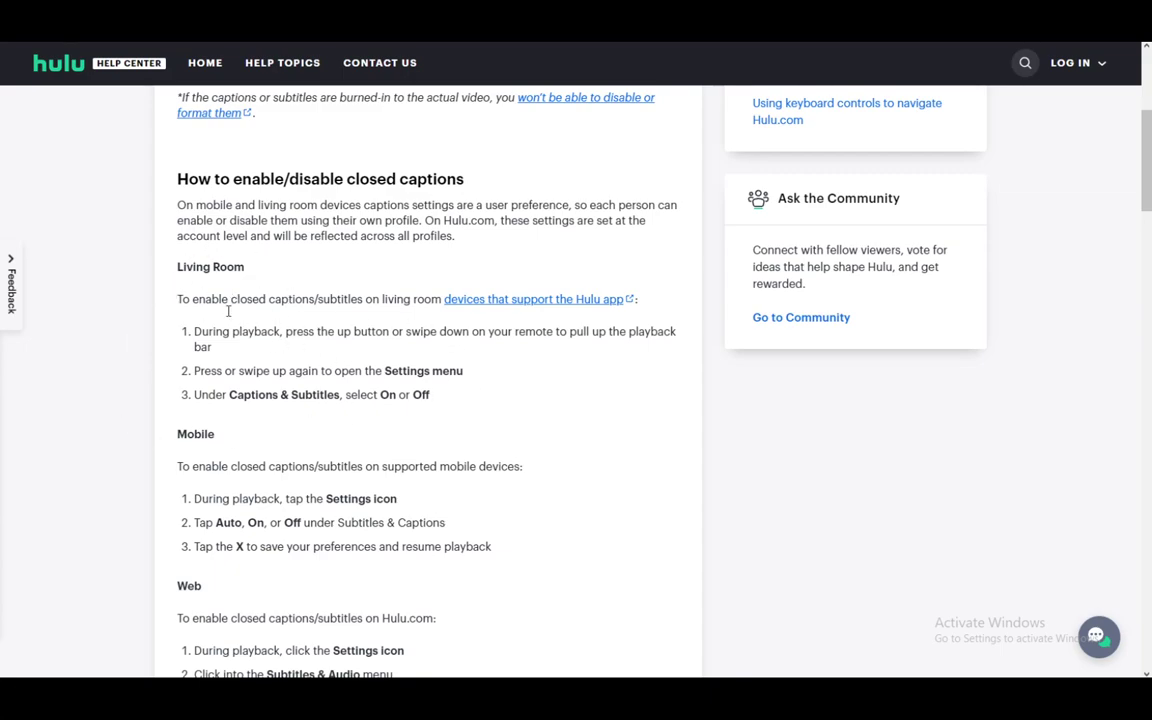
mouse_move(377, 370)
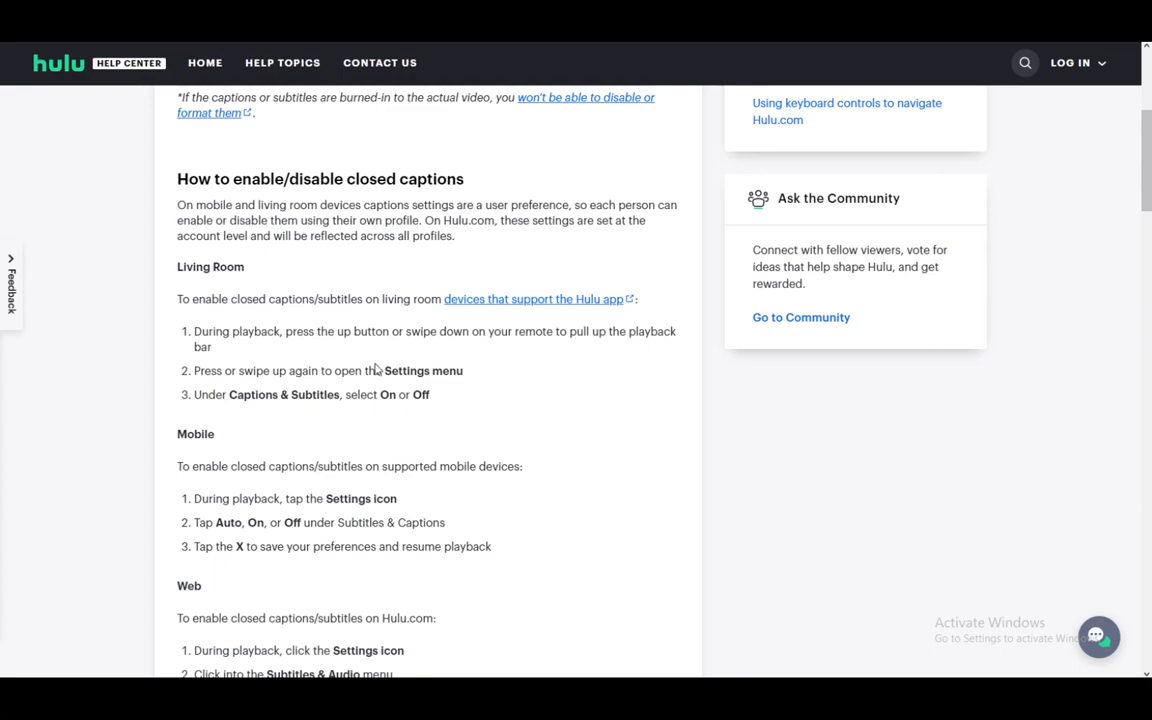
mouse_move(430, 388)
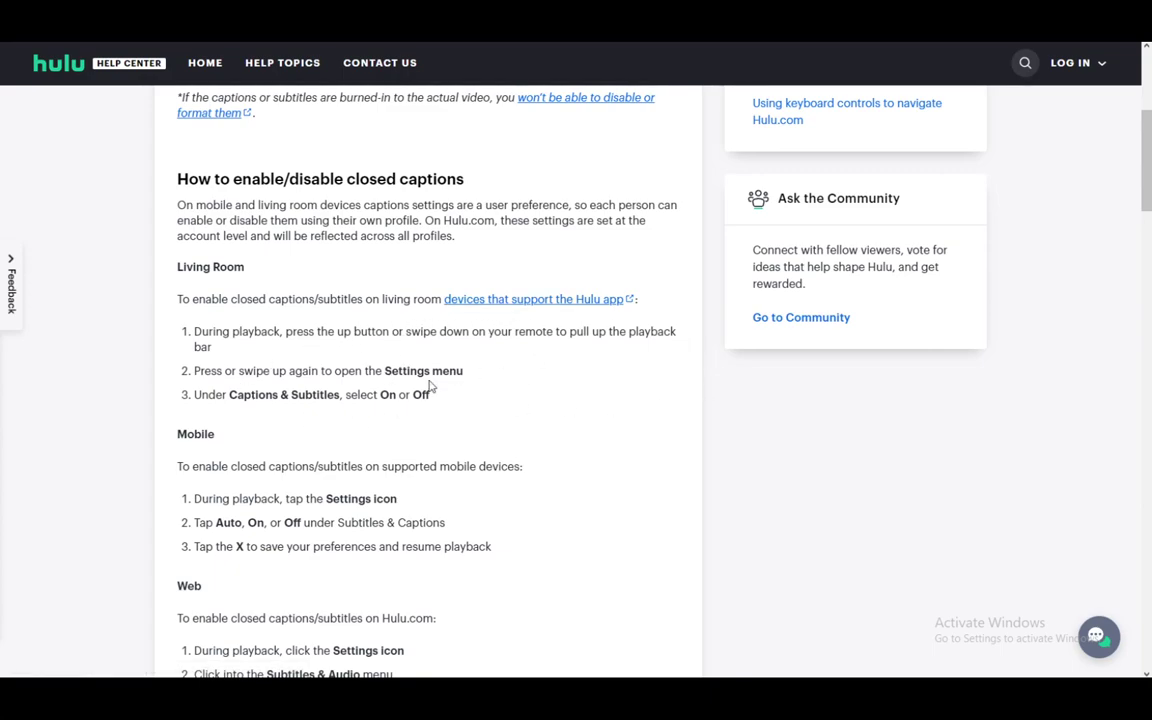
mouse_move(395, 381)
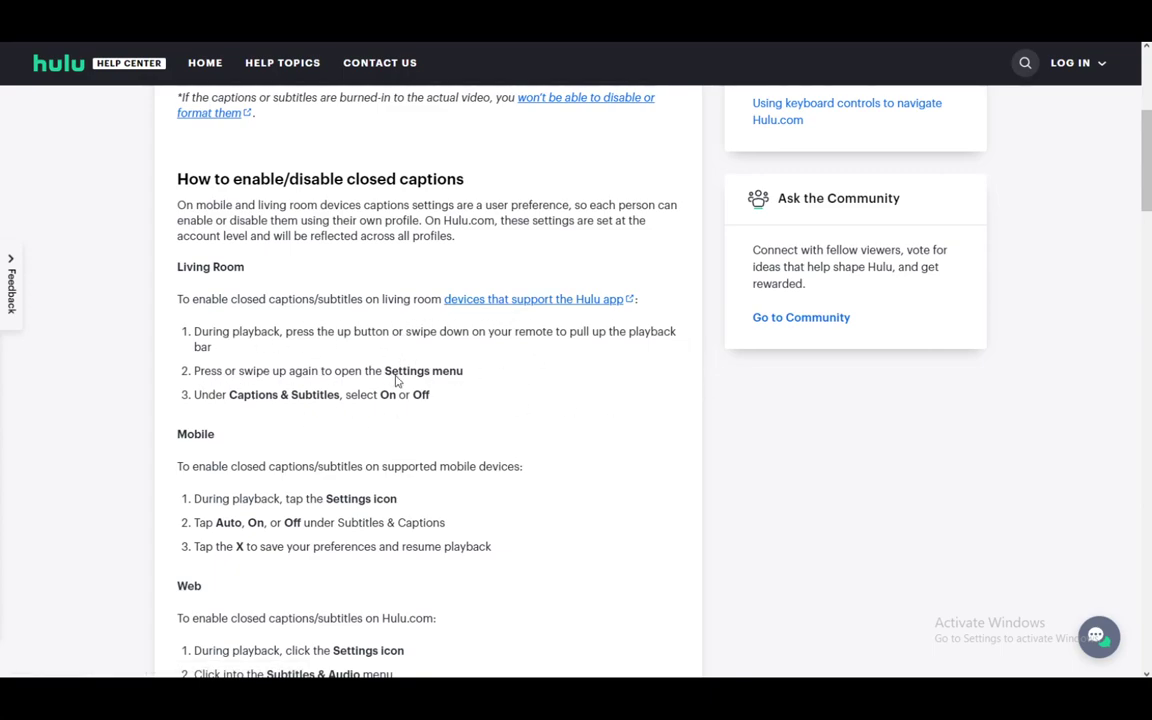
mouse_move(283, 416)
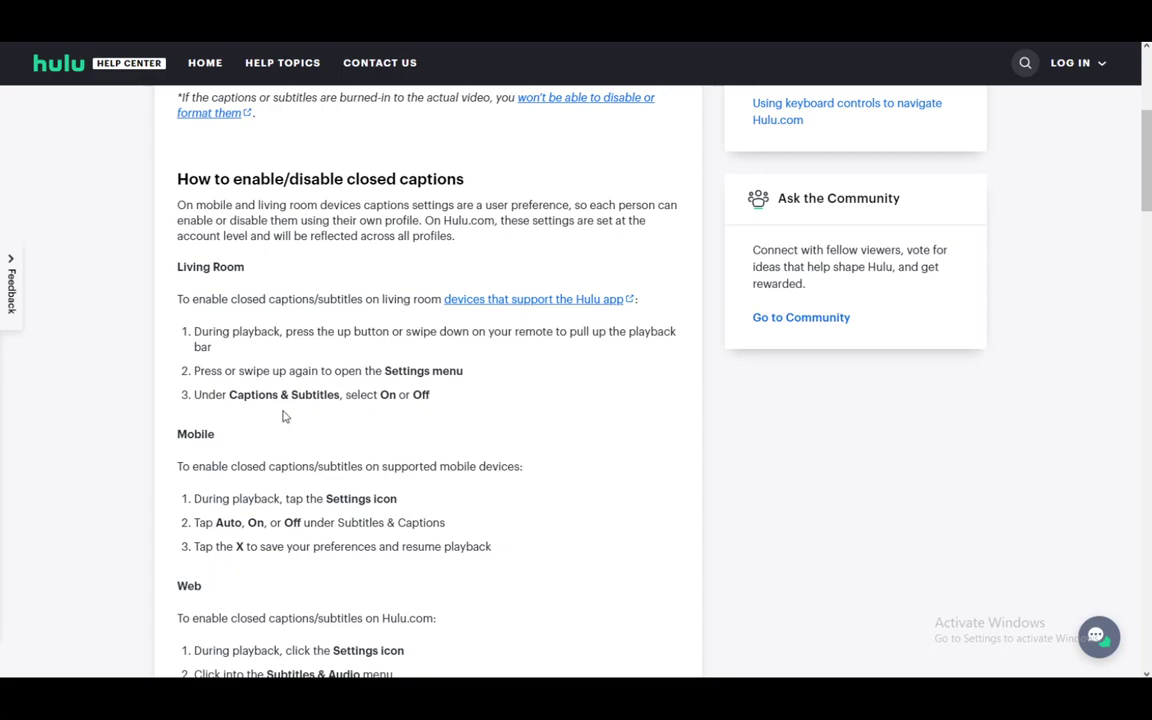
mouse_move(350, 420)
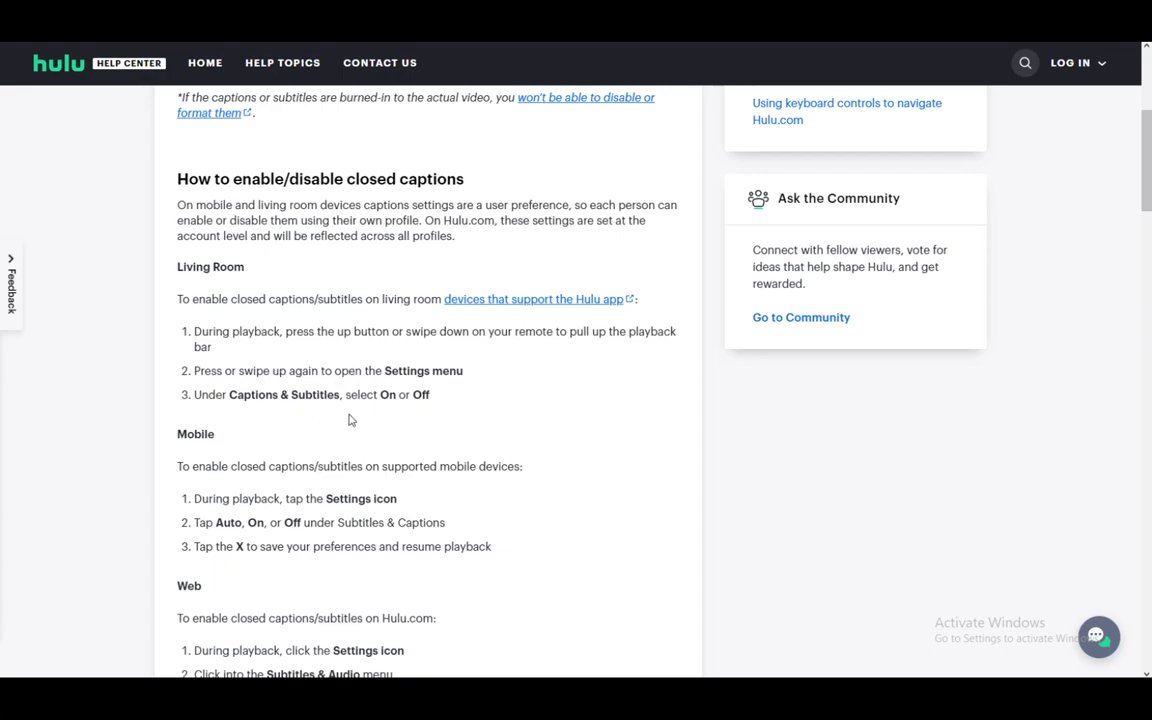
scroll("down", 3)
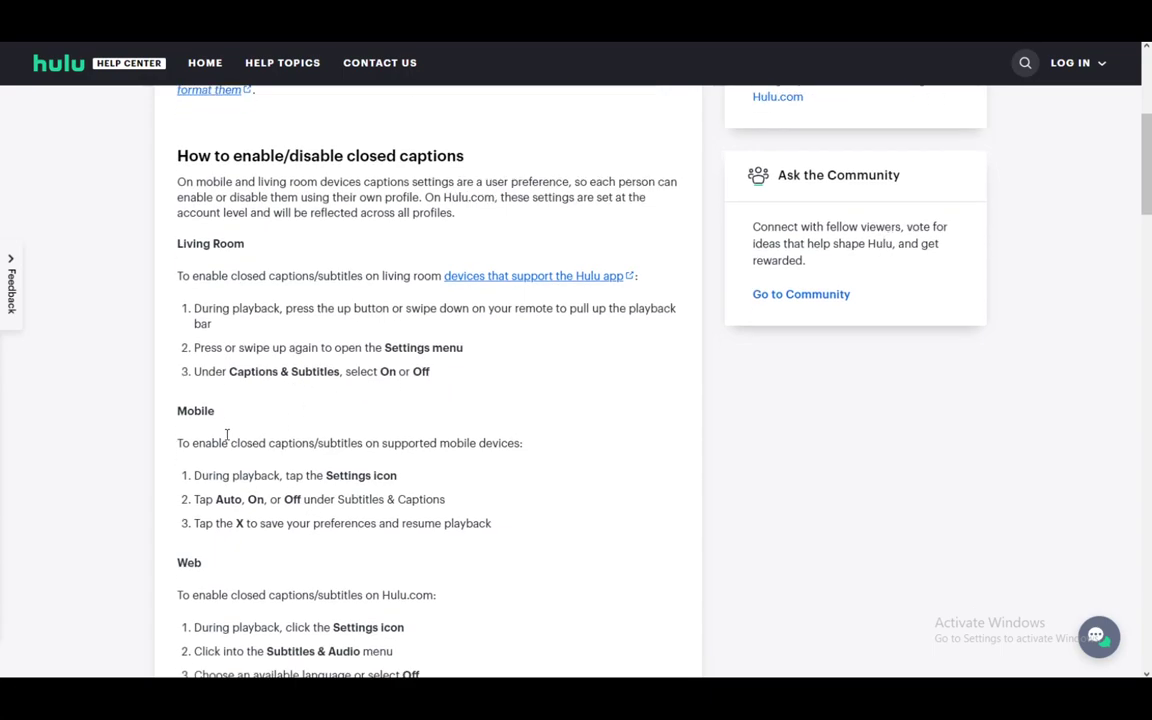
scroll("down", 3)
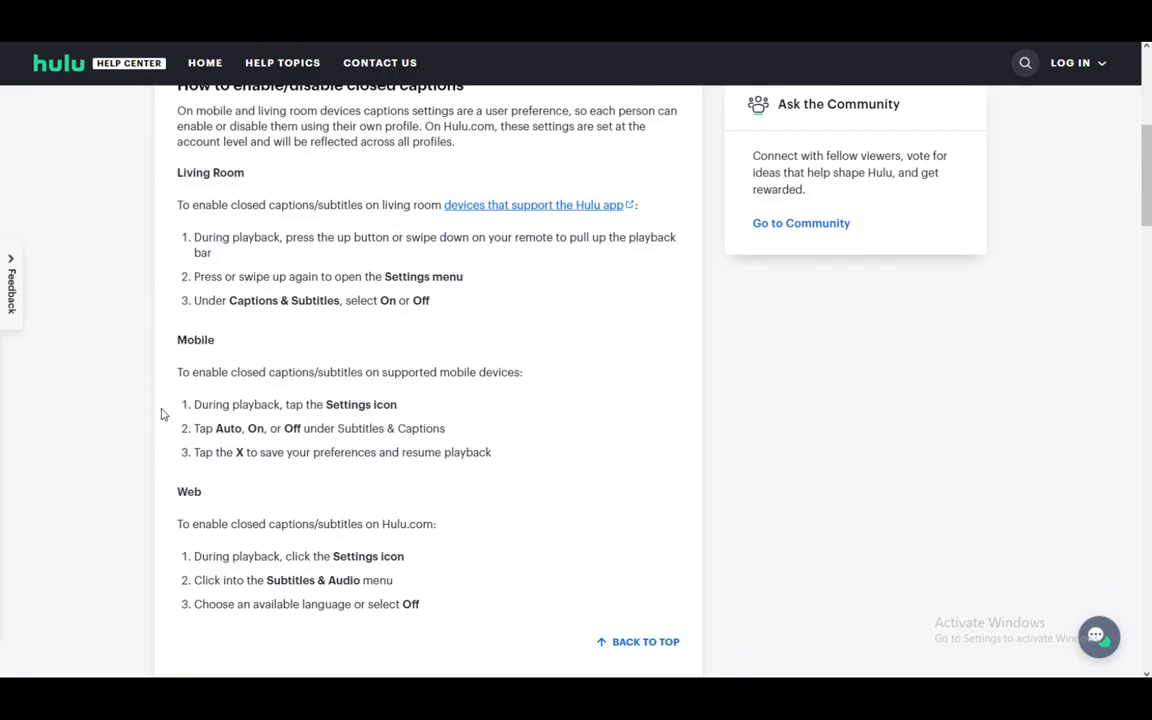
mouse_move(99, 456)
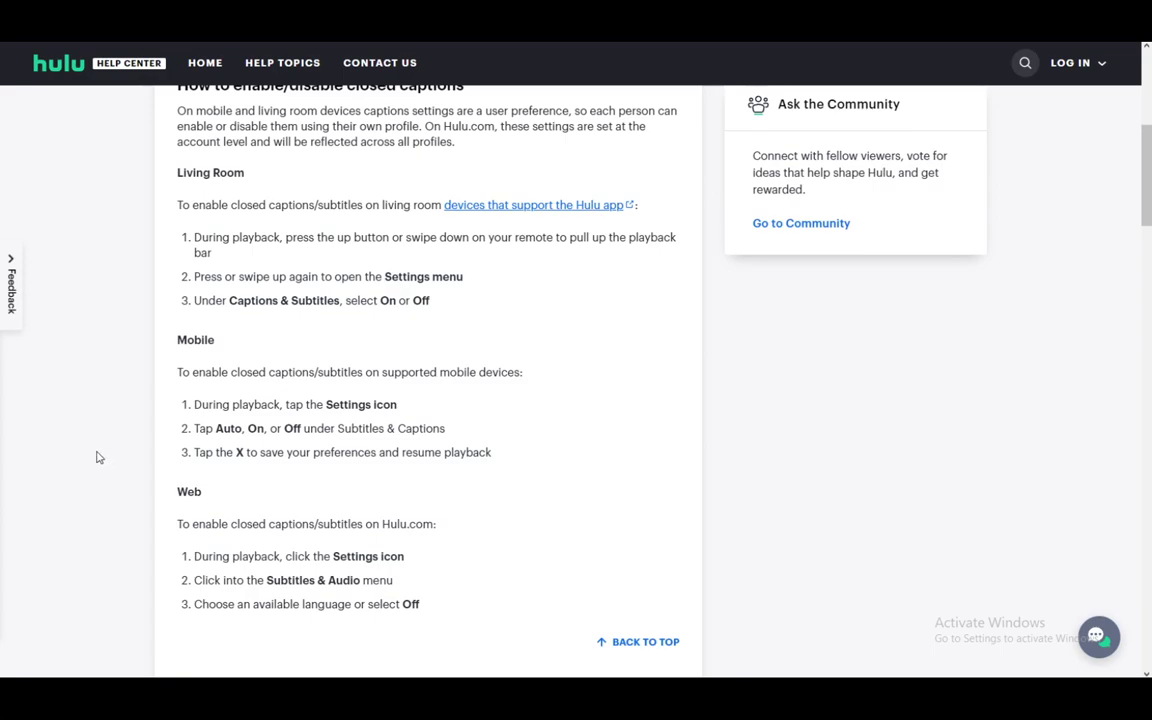
mouse_move(293, 447)
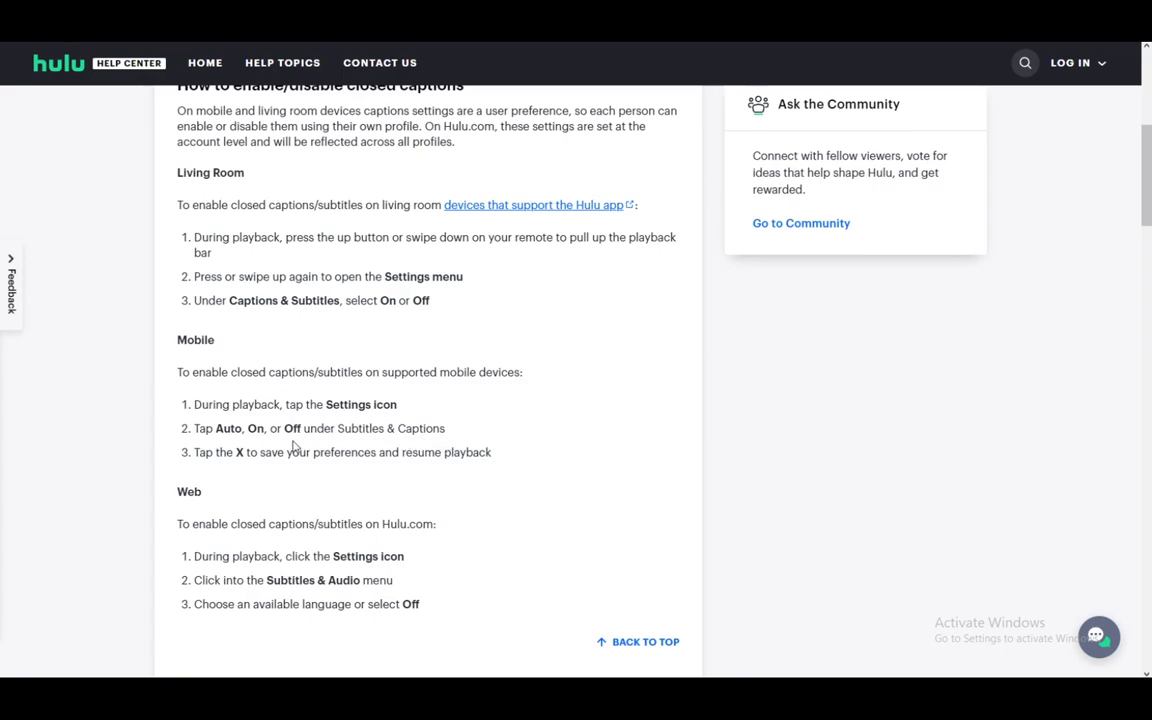
mouse_move(225, 475)
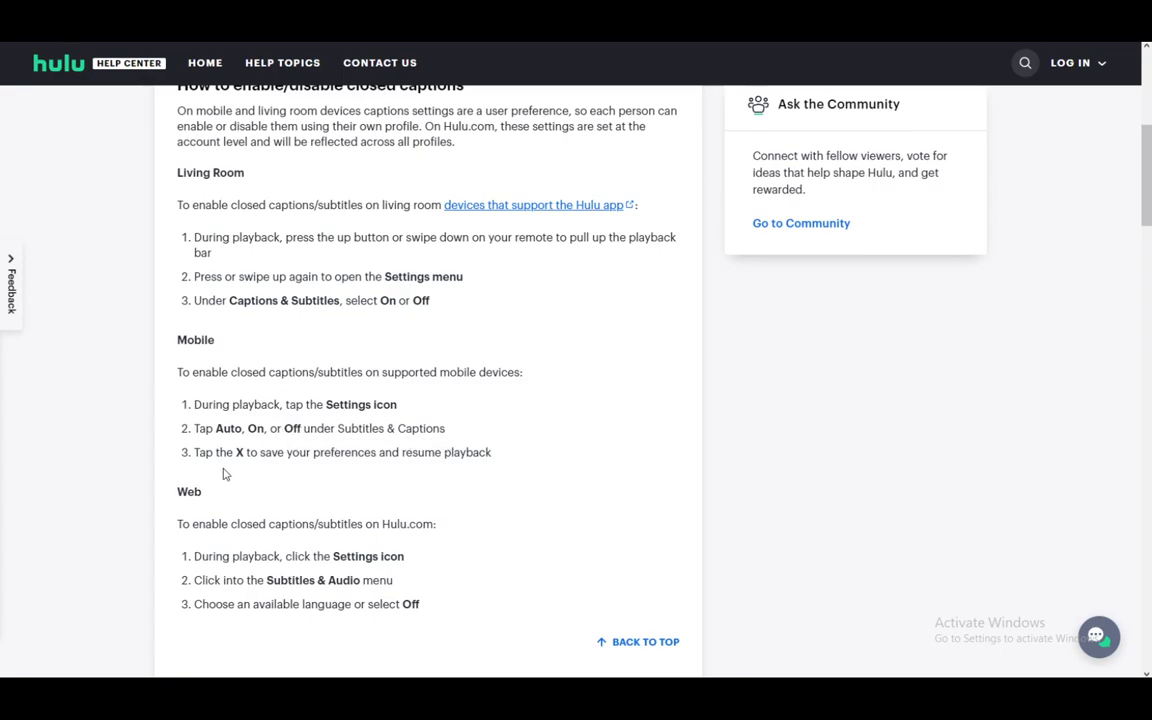
mouse_move(314, 517)
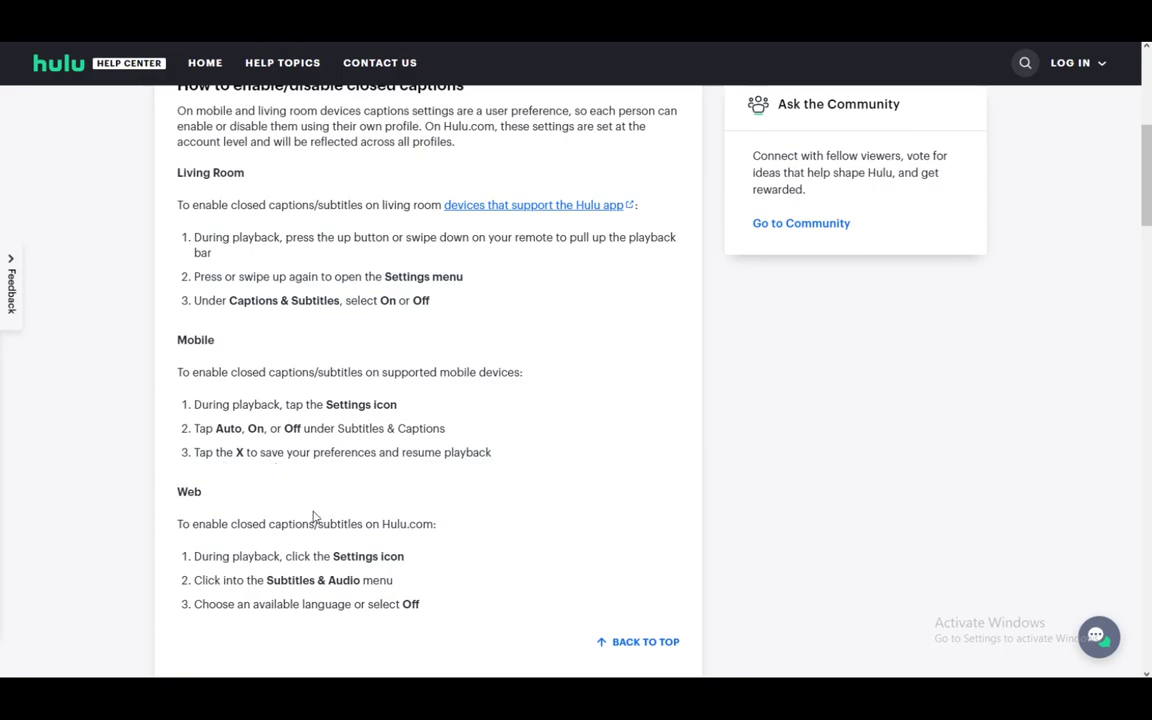
scroll("down", 3)
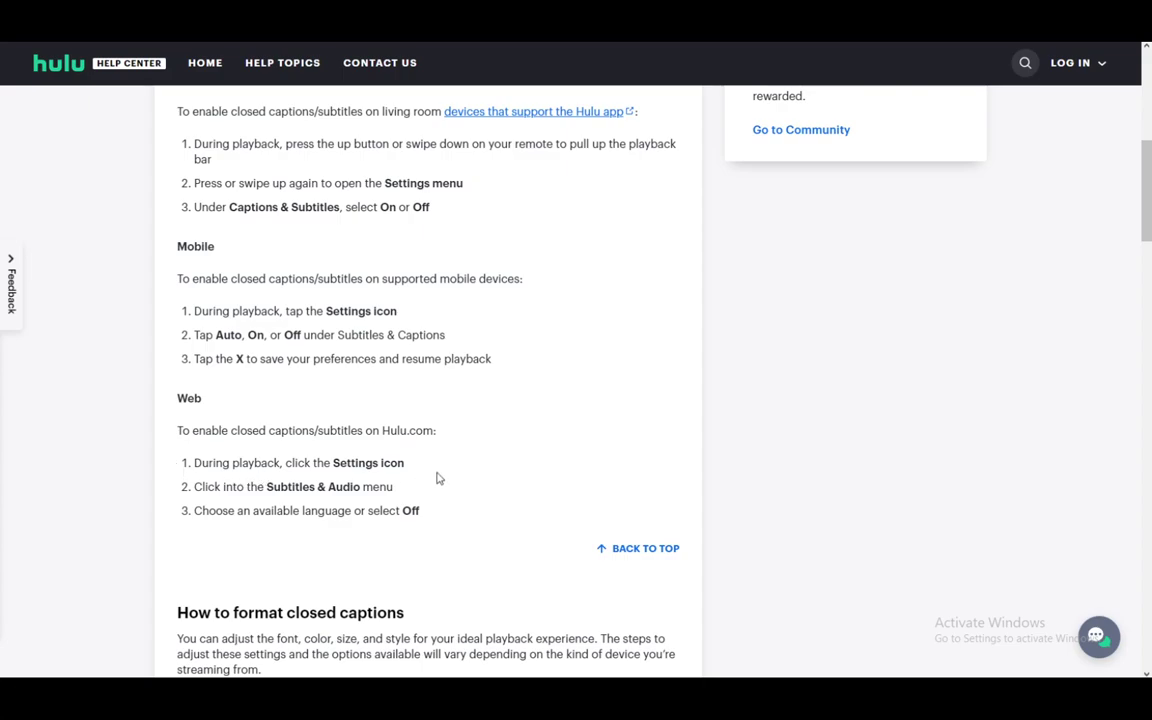
mouse_move(184, 495)
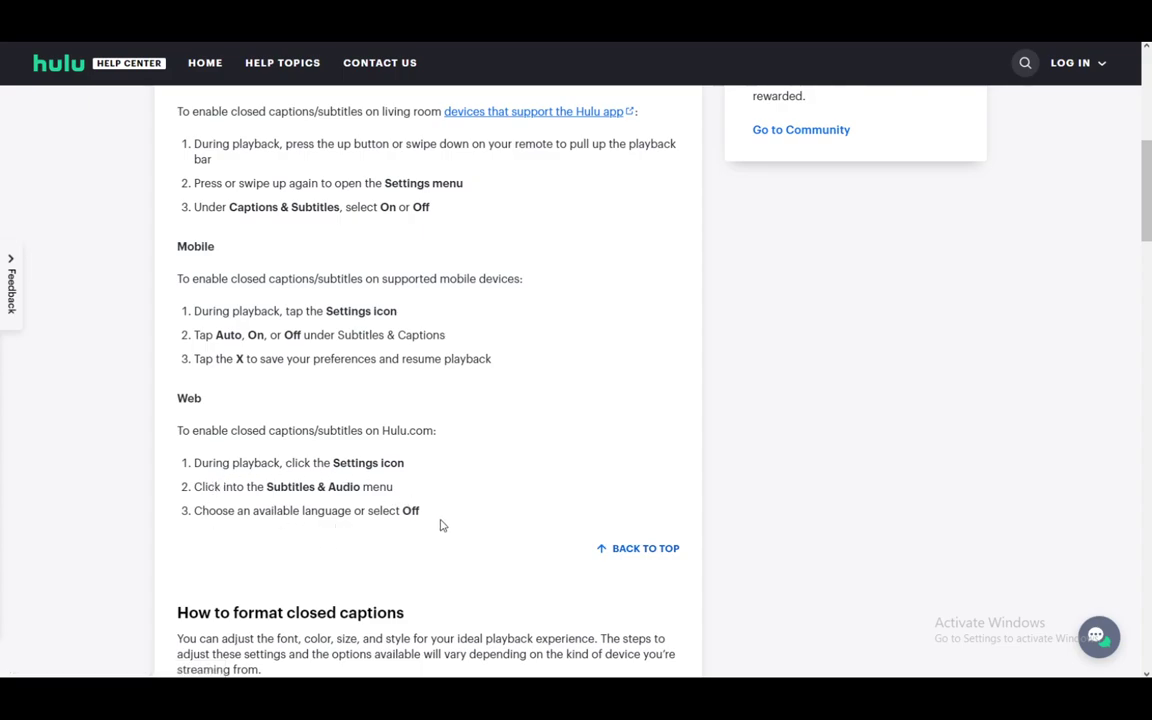
mouse_move(323, 480)
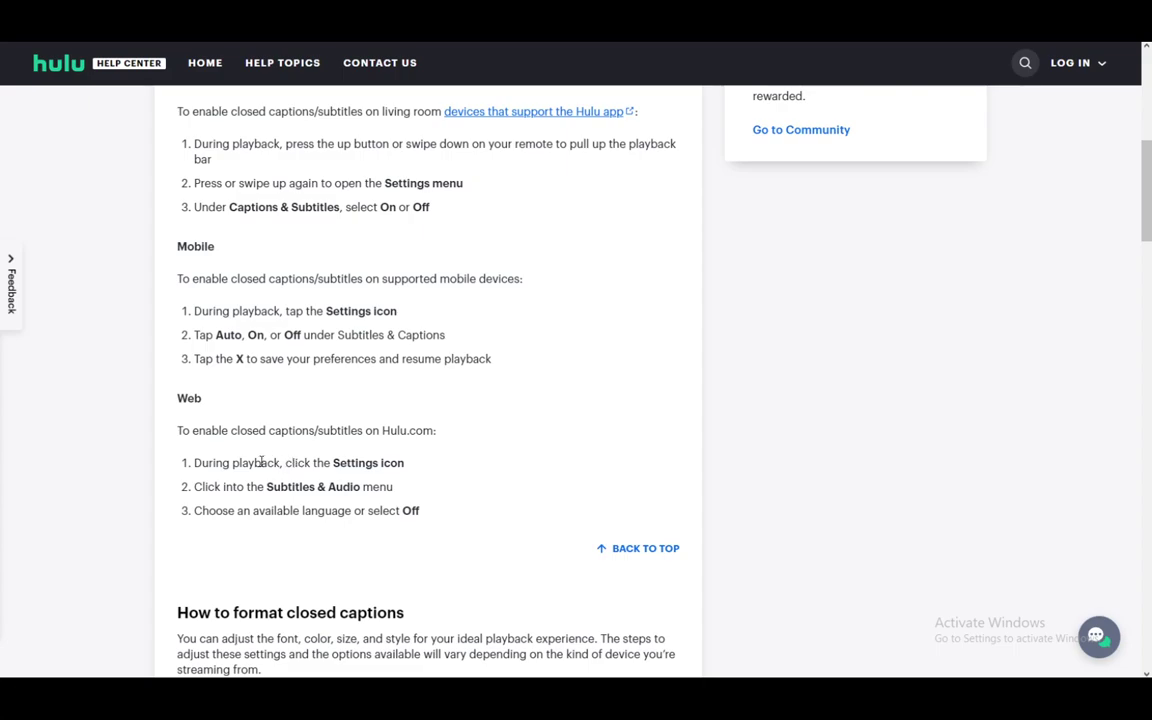
mouse_move(94, 428)
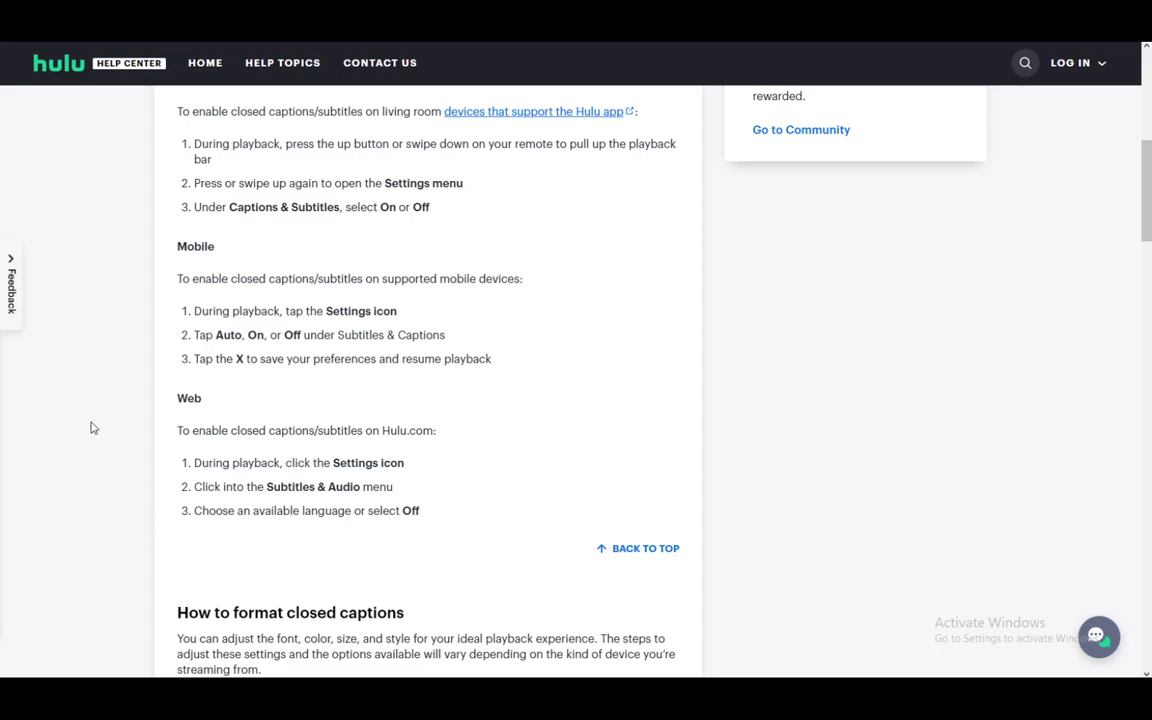